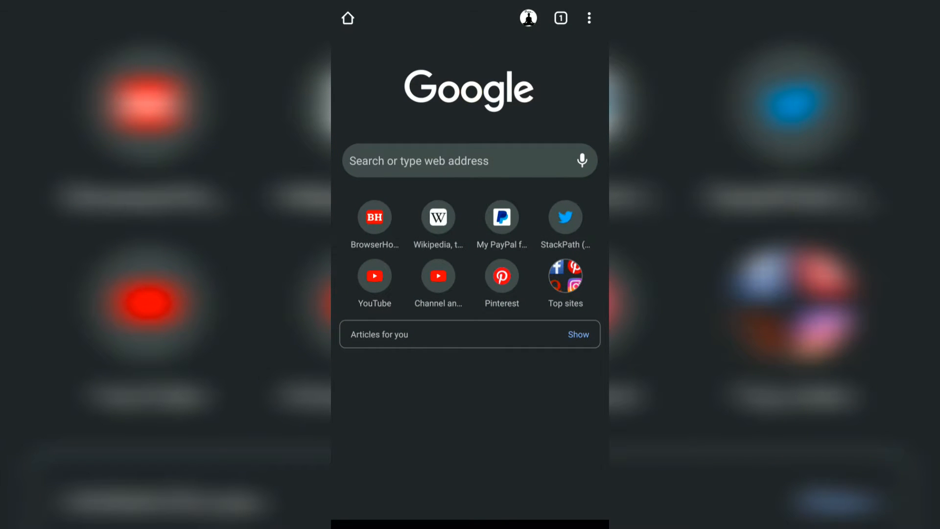
# Reach the Site settings permissions list via the three-dot menu and Settings
pyautogui.click(589, 18)
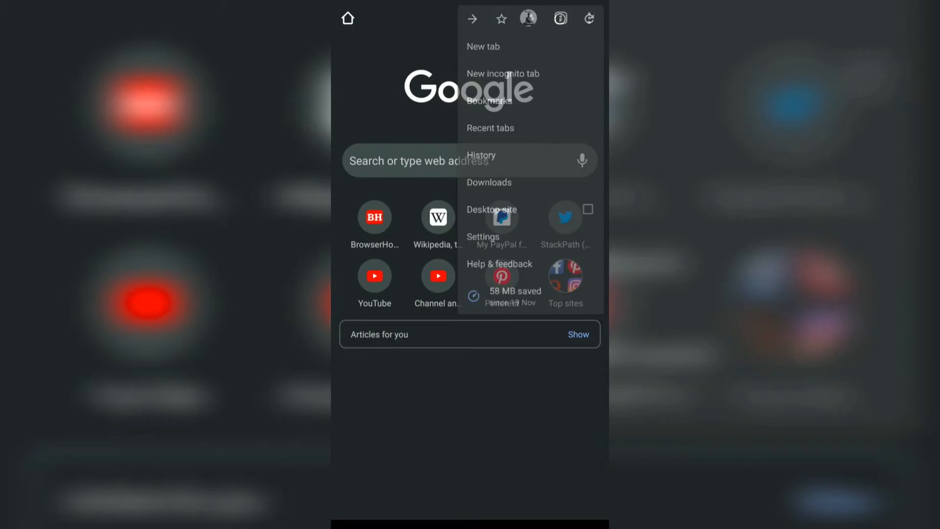
pyautogui.click(482, 236)
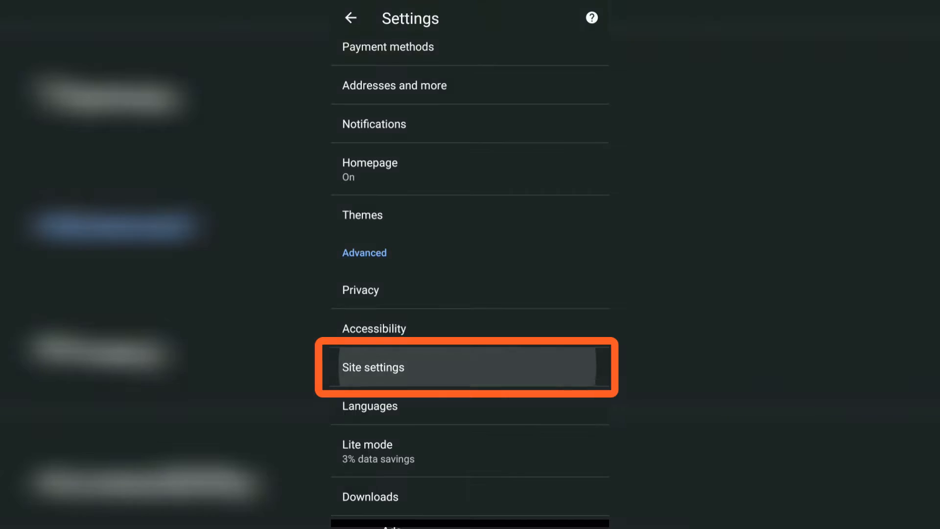
pyautogui.click(373, 367)
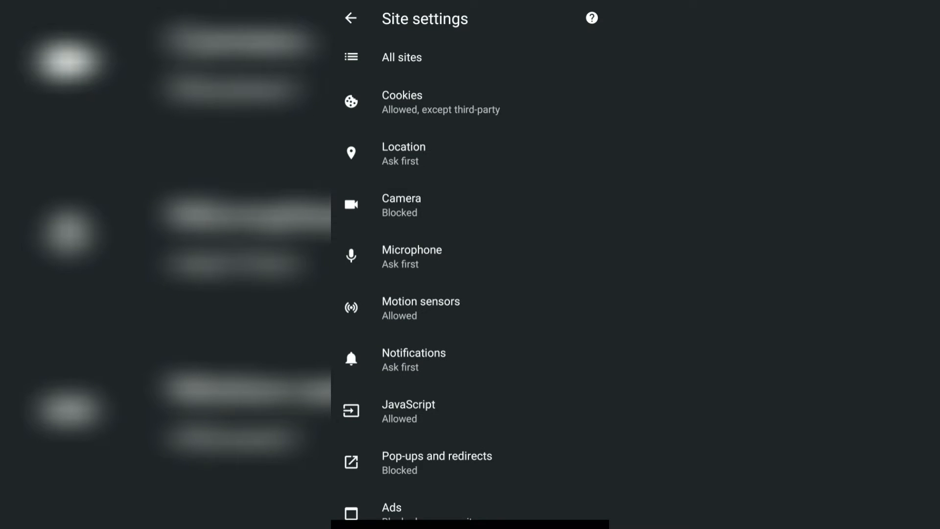
pyautogui.click(401, 204)
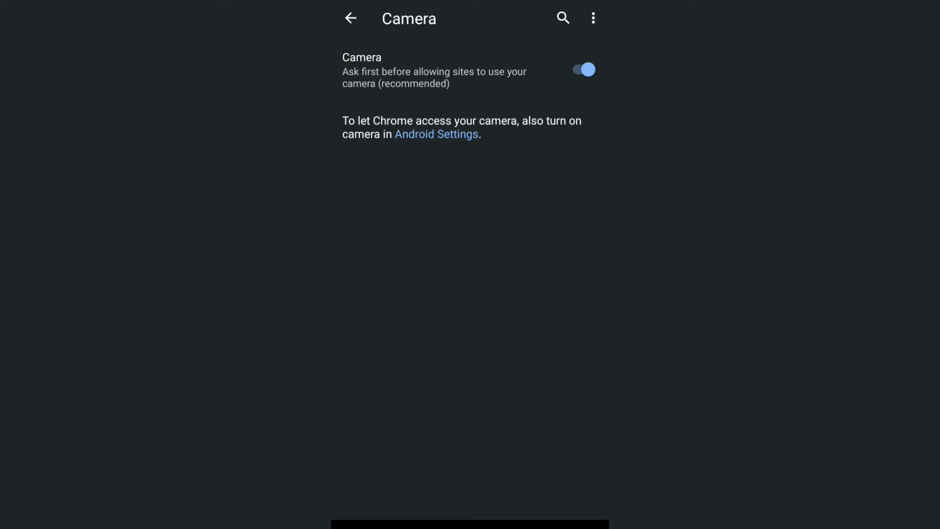
pyautogui.click(350, 17)
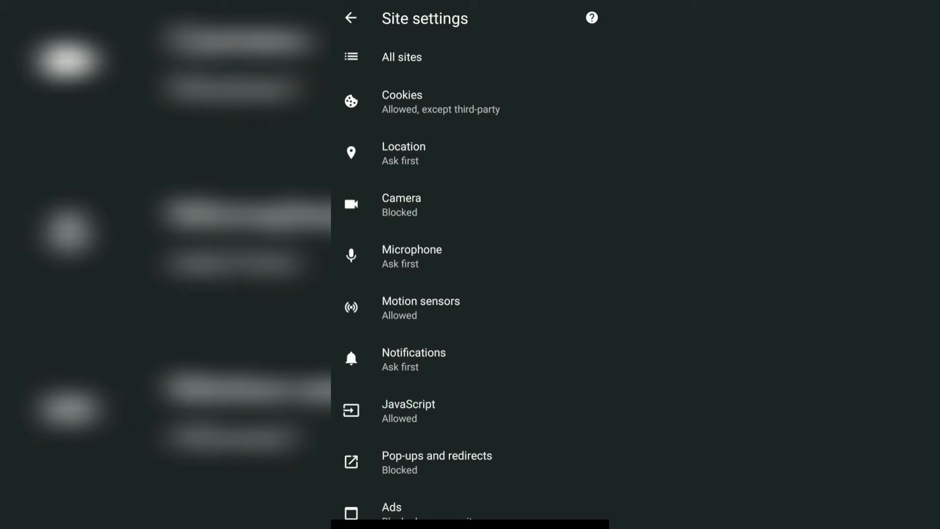
pyautogui.click(411, 255)
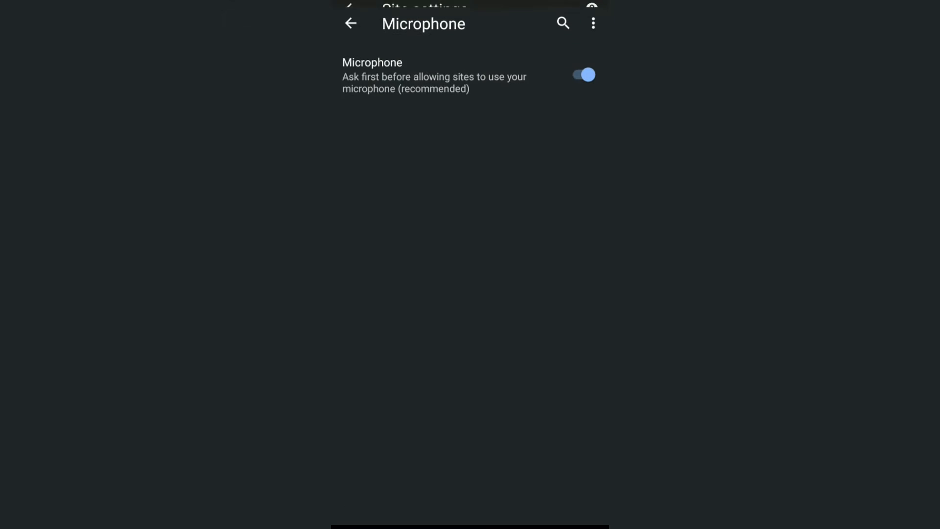
# Switch the Microphone permission to Blocked and return to Site settings showing Camera and Microphone Blocked
pyautogui.click(581, 75)
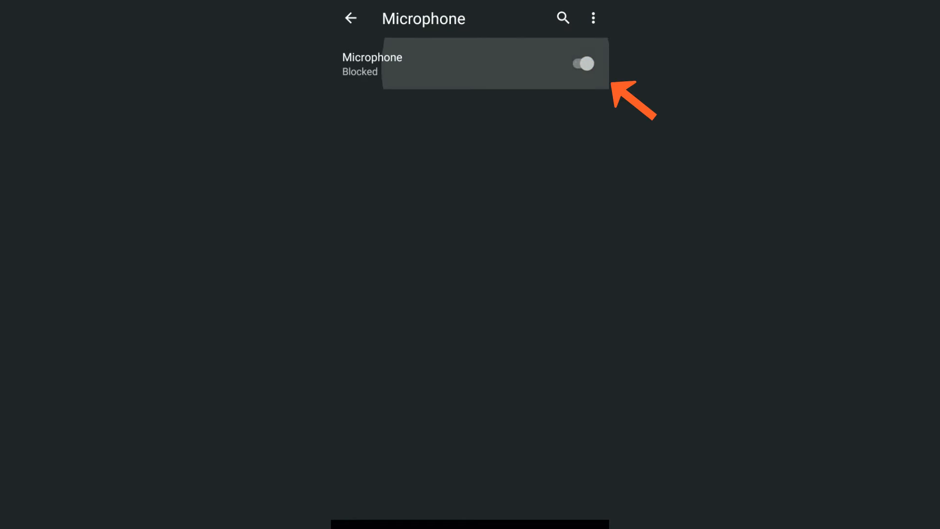
pyautogui.click(577, 63)
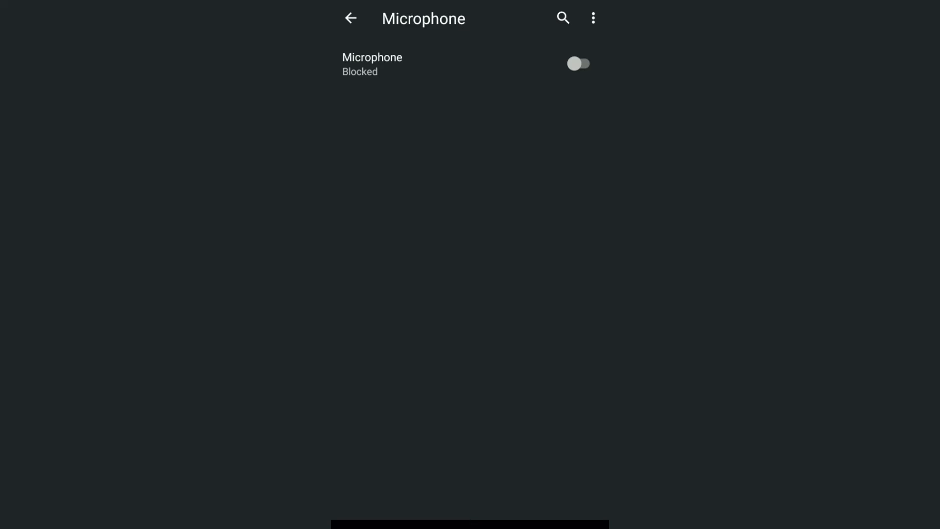
pyautogui.click(350, 17)
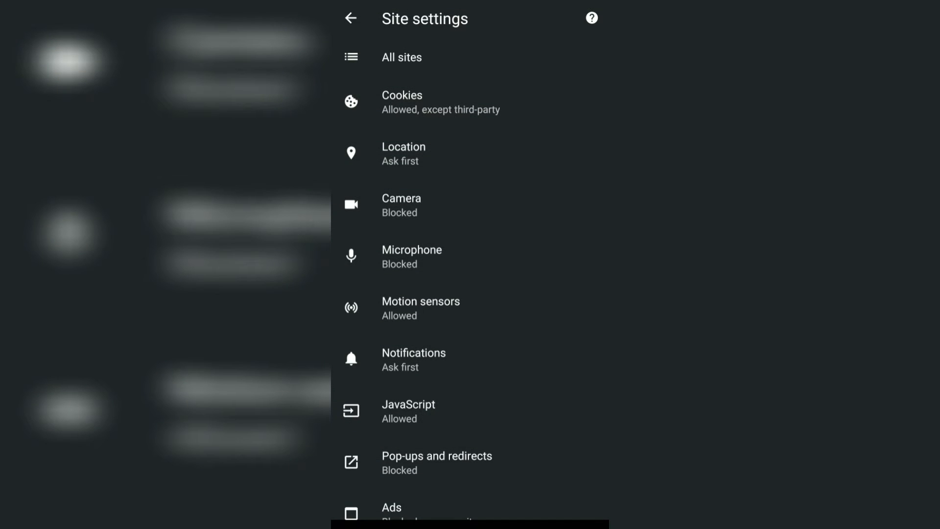